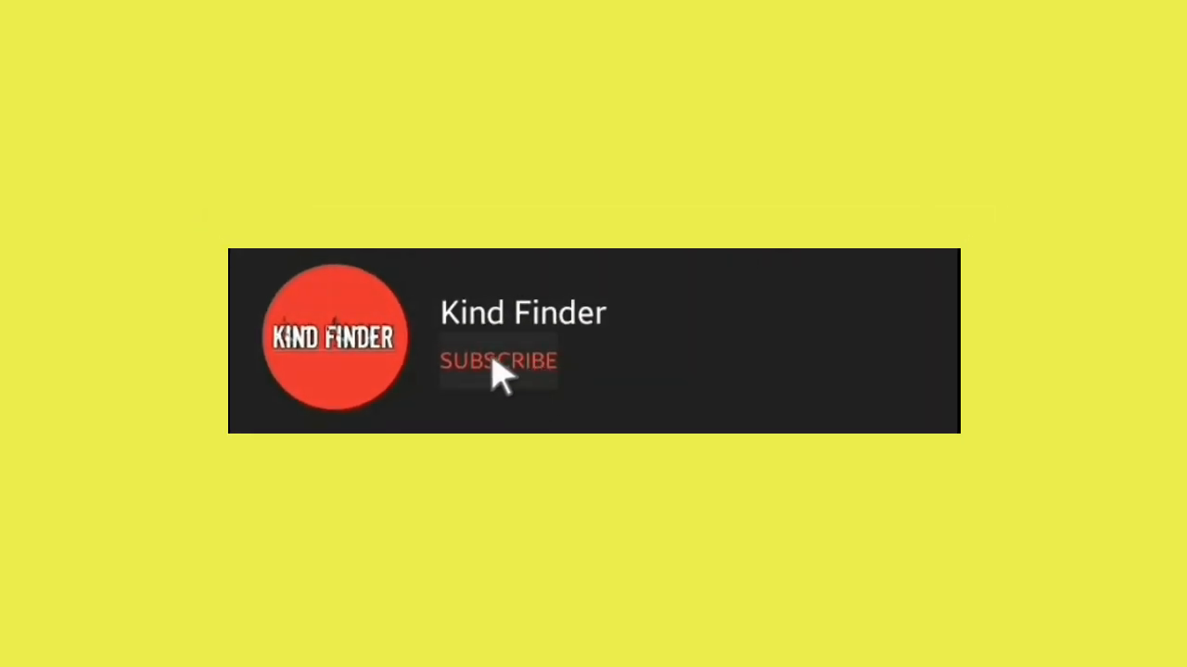
# - Subscribe to Kind Finder on YouTube and choose a bell notification option
pyautogui.click(499, 361)
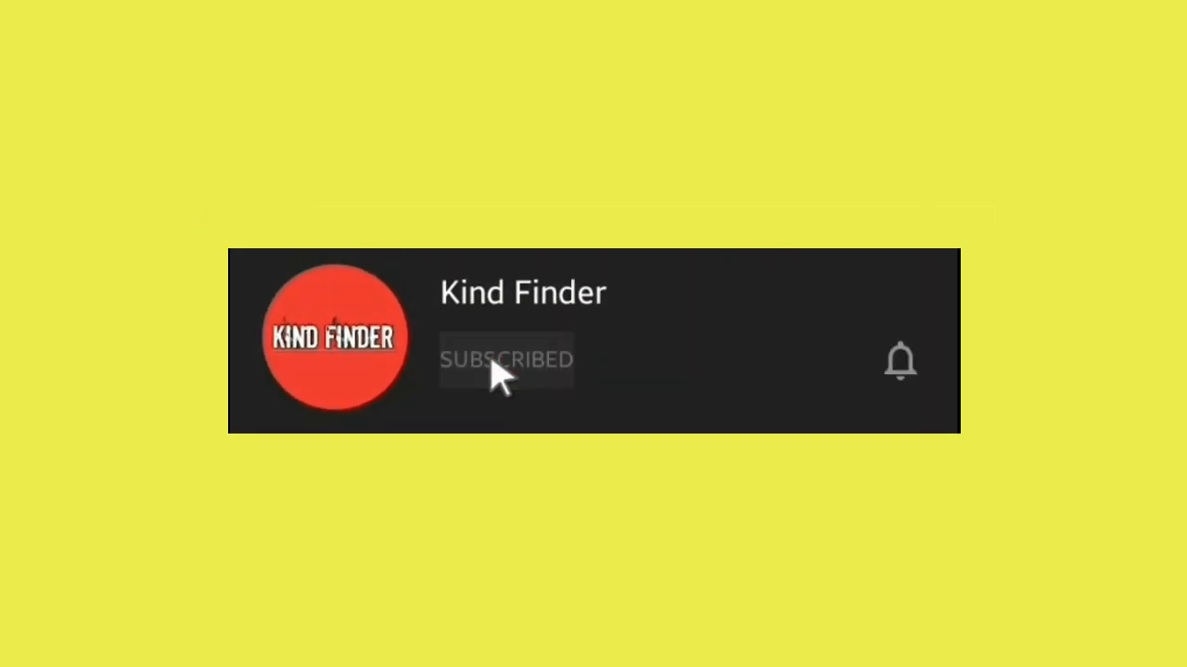
pyautogui.moveTo(899, 362)
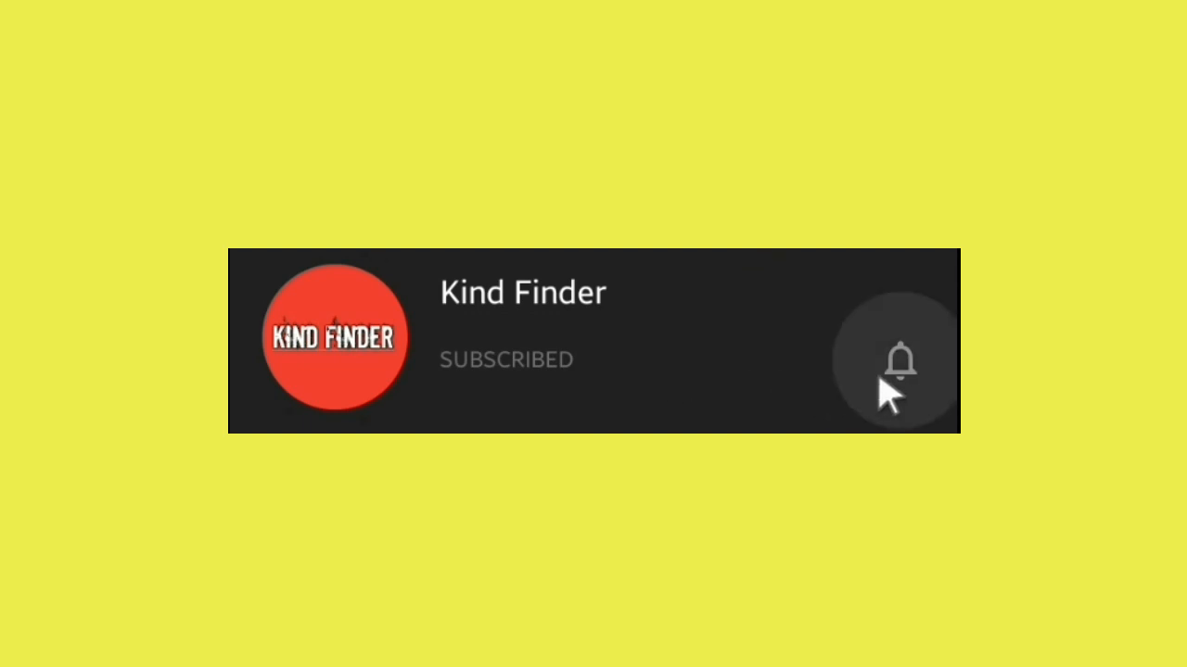
pyautogui.click(898, 359)
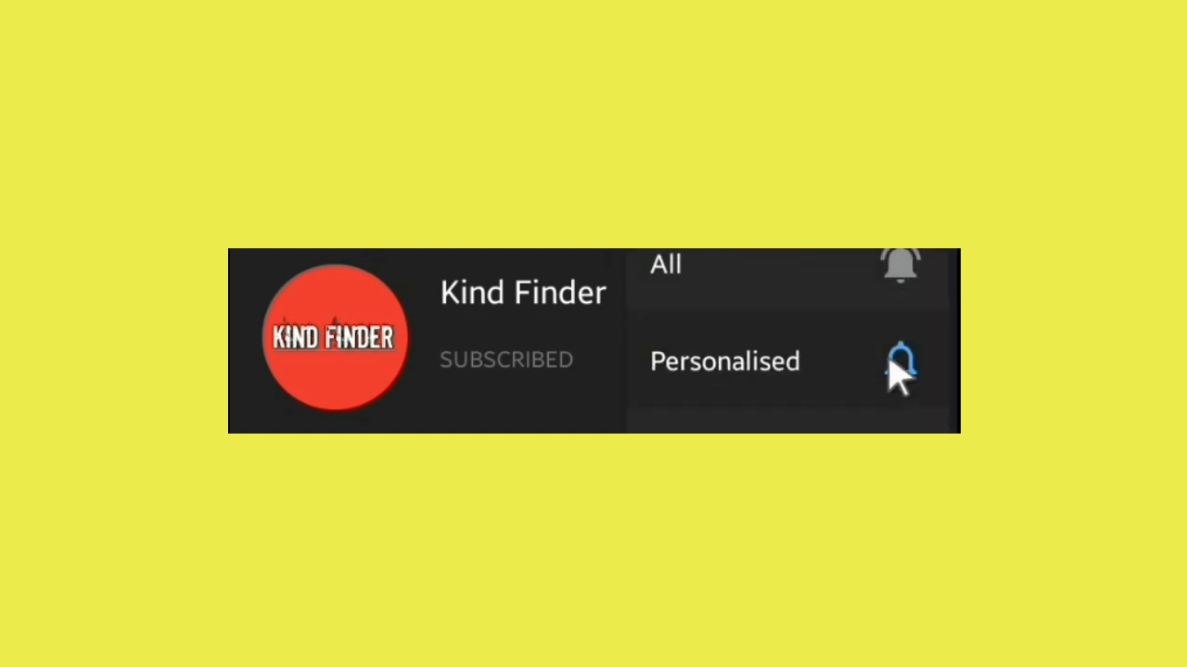
pyautogui.click(899, 269)
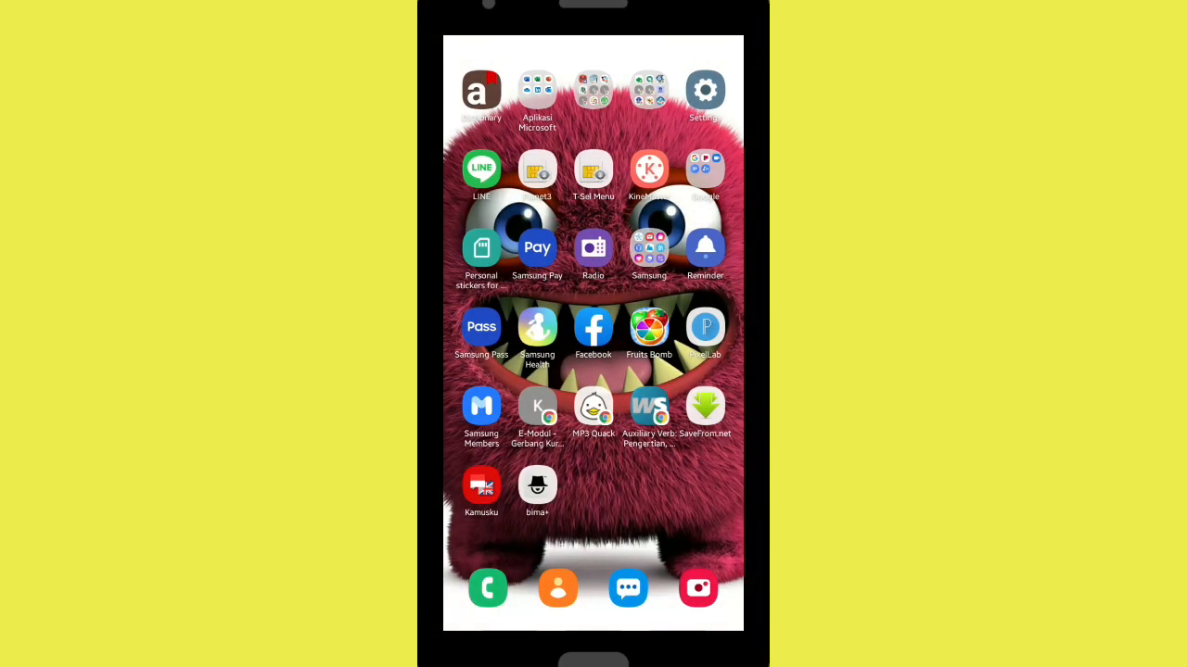
# - Open WhatsApp from the second home screen and choose WhatsApp Web from More options
pyautogui.hscroll(-3)
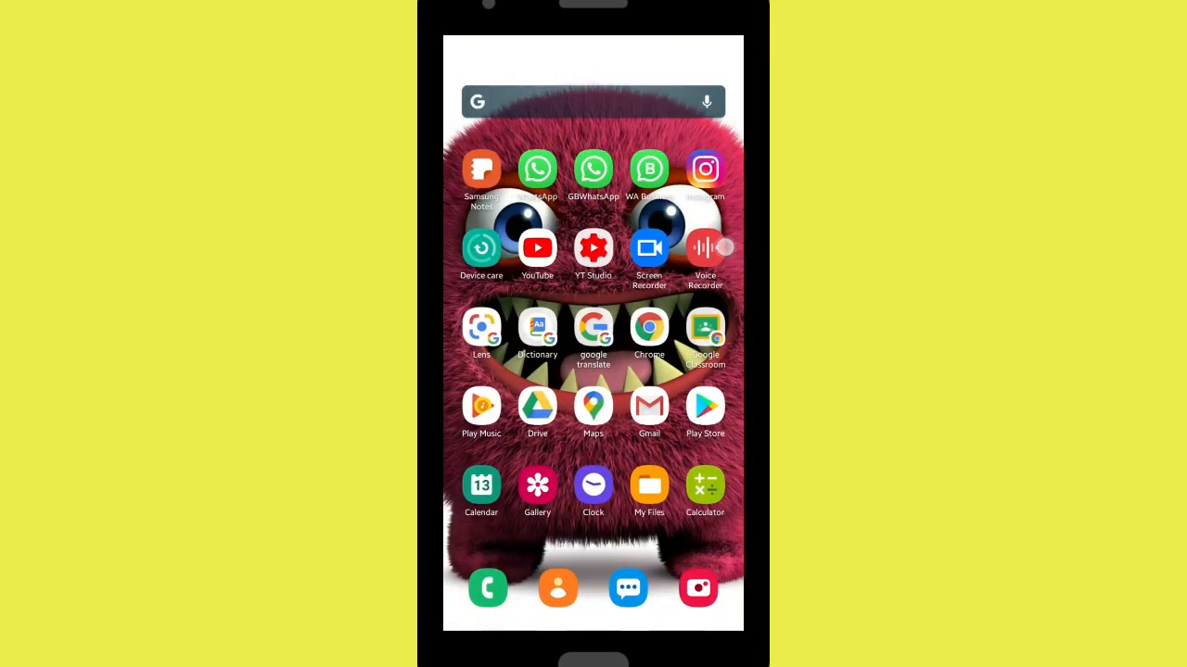
pyautogui.click(537, 169)
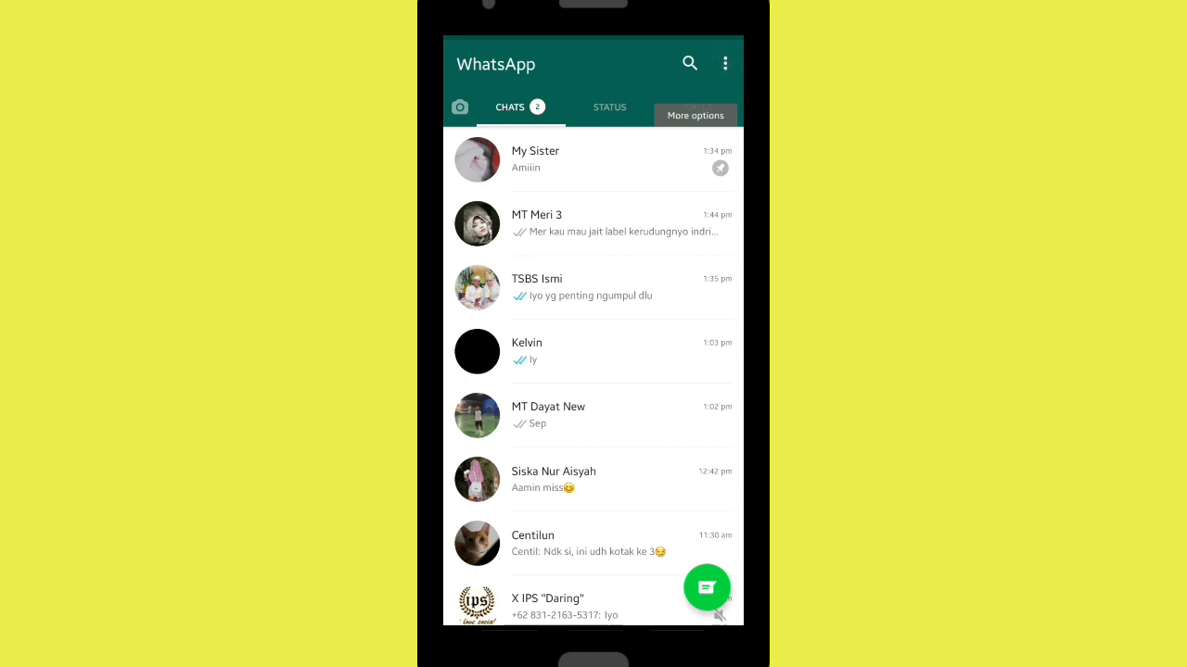
pyautogui.click(725, 63)
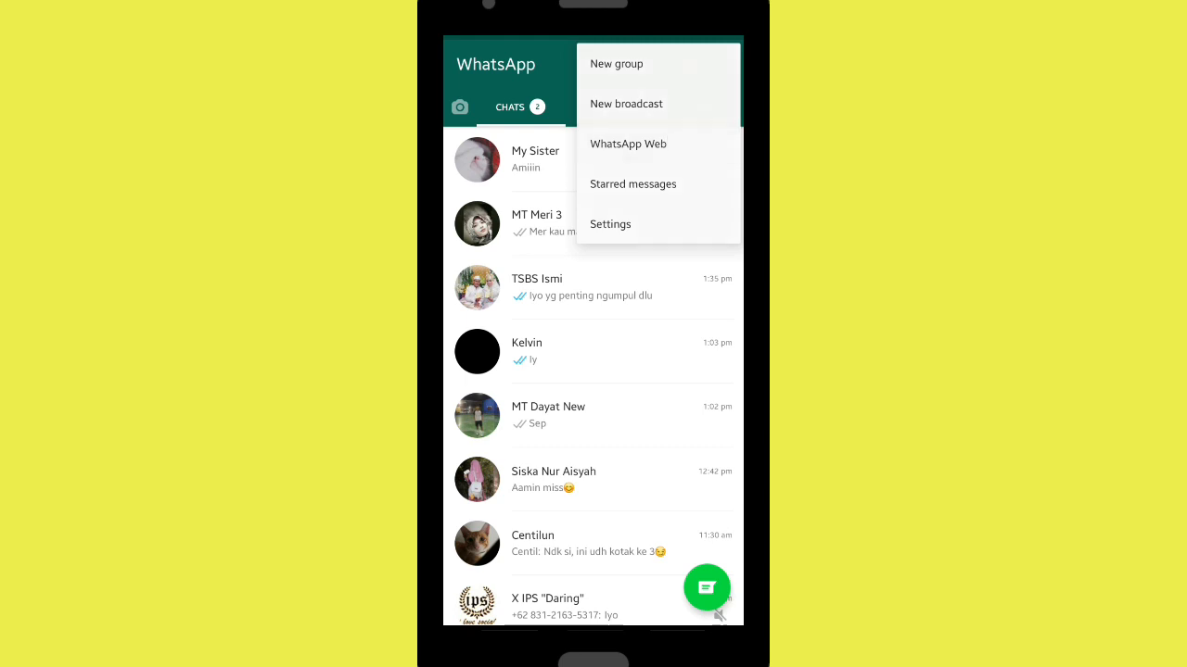
pyautogui.click(628, 144)
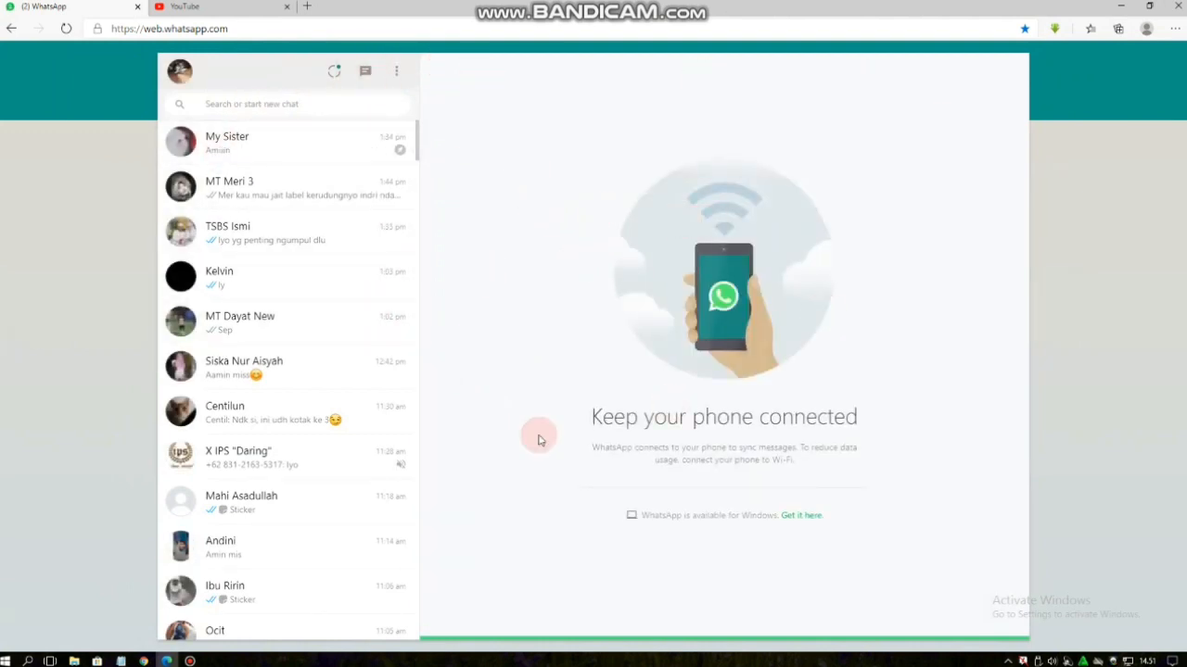
# - Open and dismiss the account options menu twice, then open the My Sister chat
pyautogui.scroll(-3)
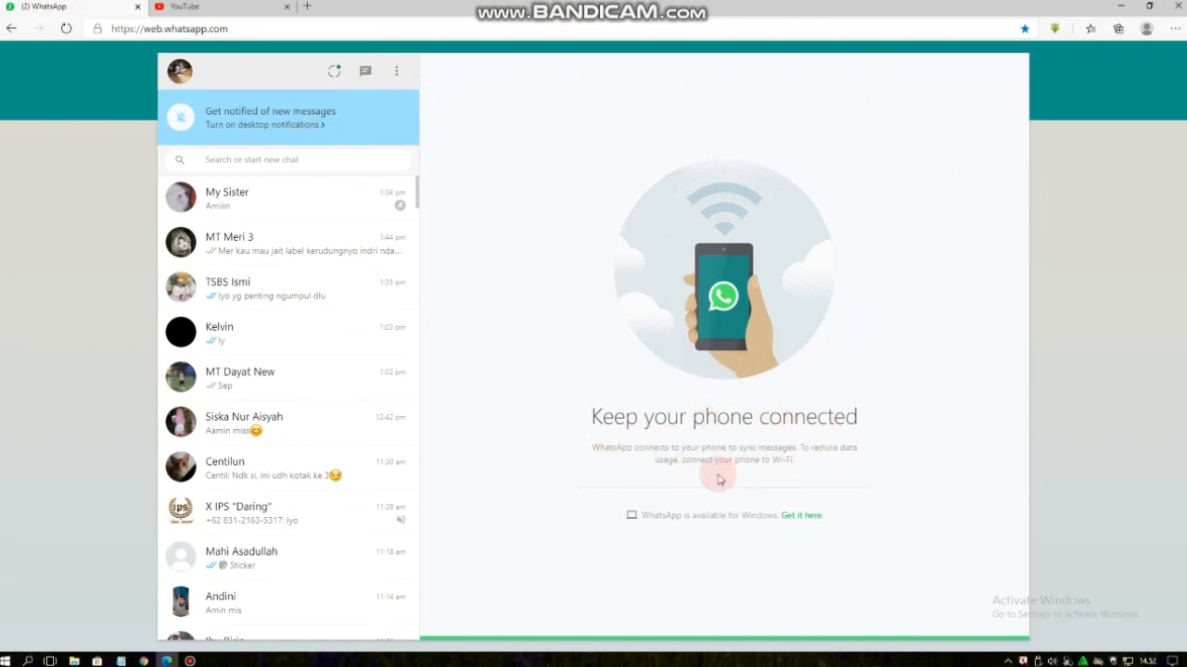
pyautogui.moveTo(396, 72)
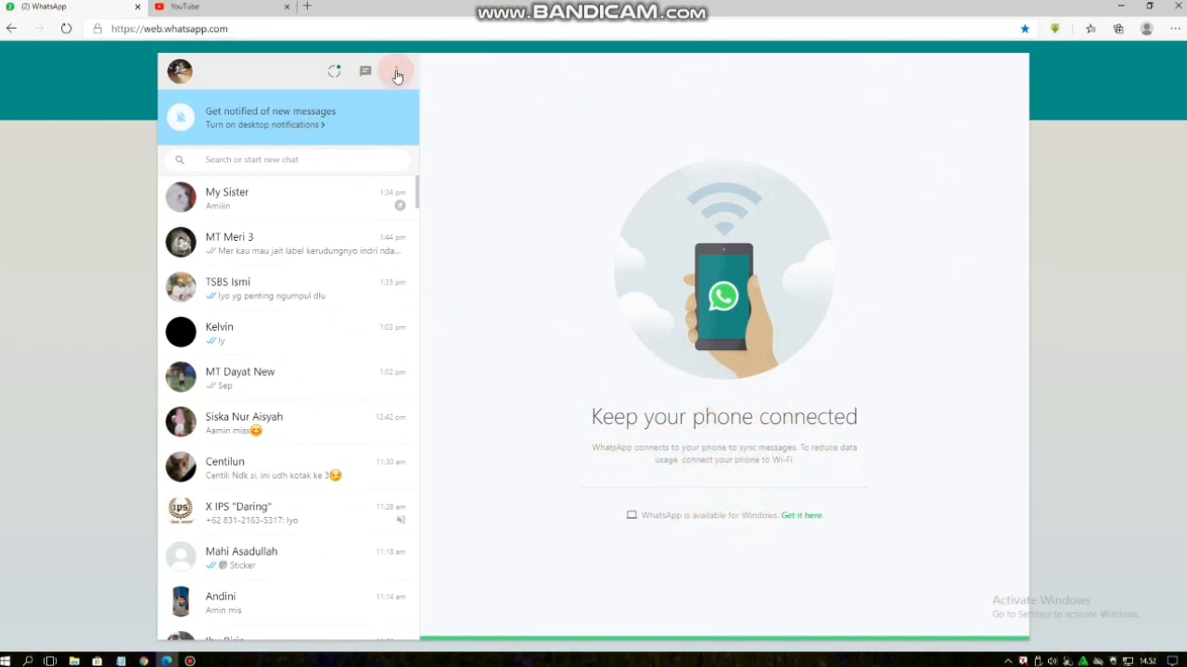
pyautogui.click(396, 72)
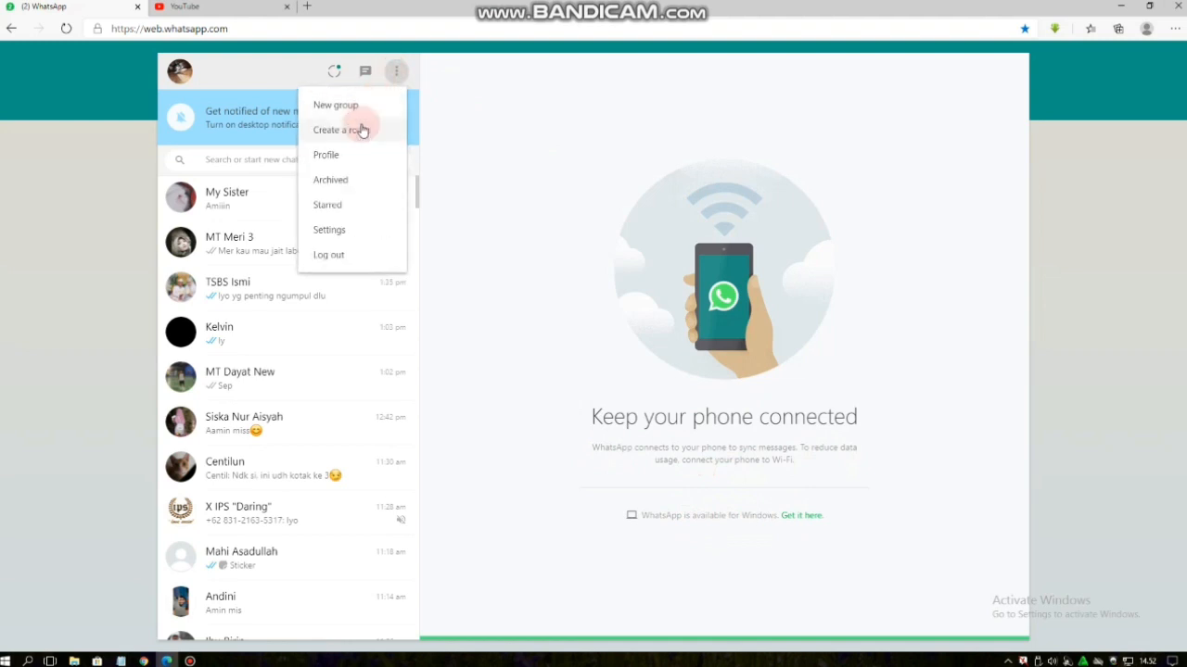
pyautogui.moveTo(364, 180)
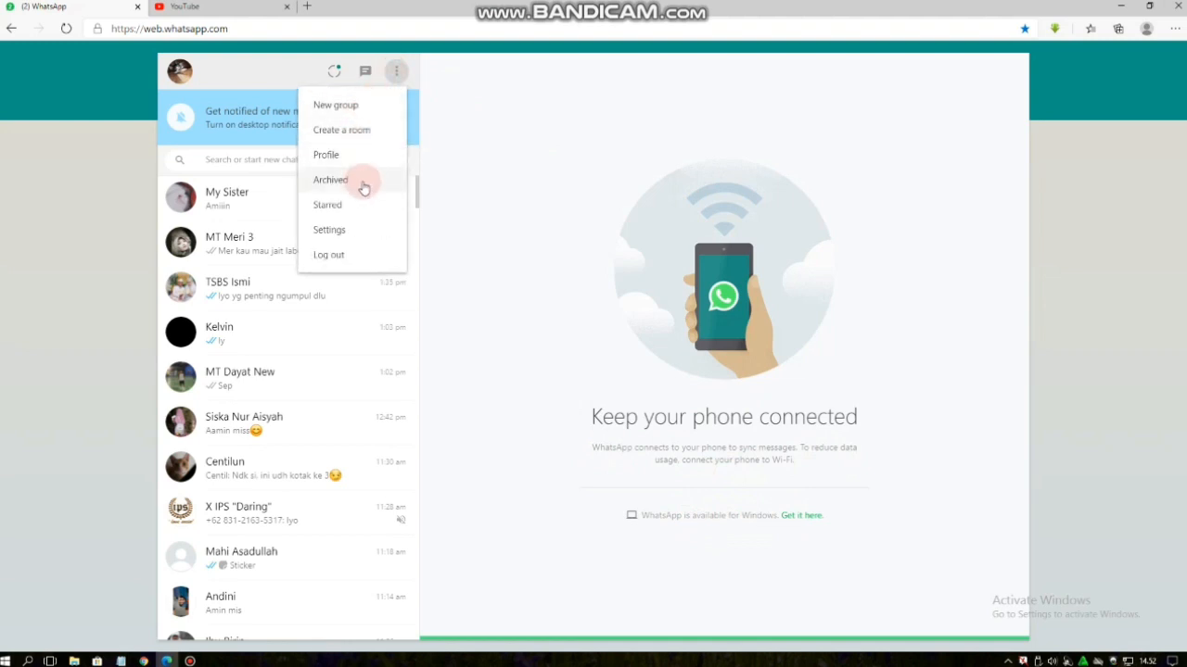
pyautogui.click(255, 209)
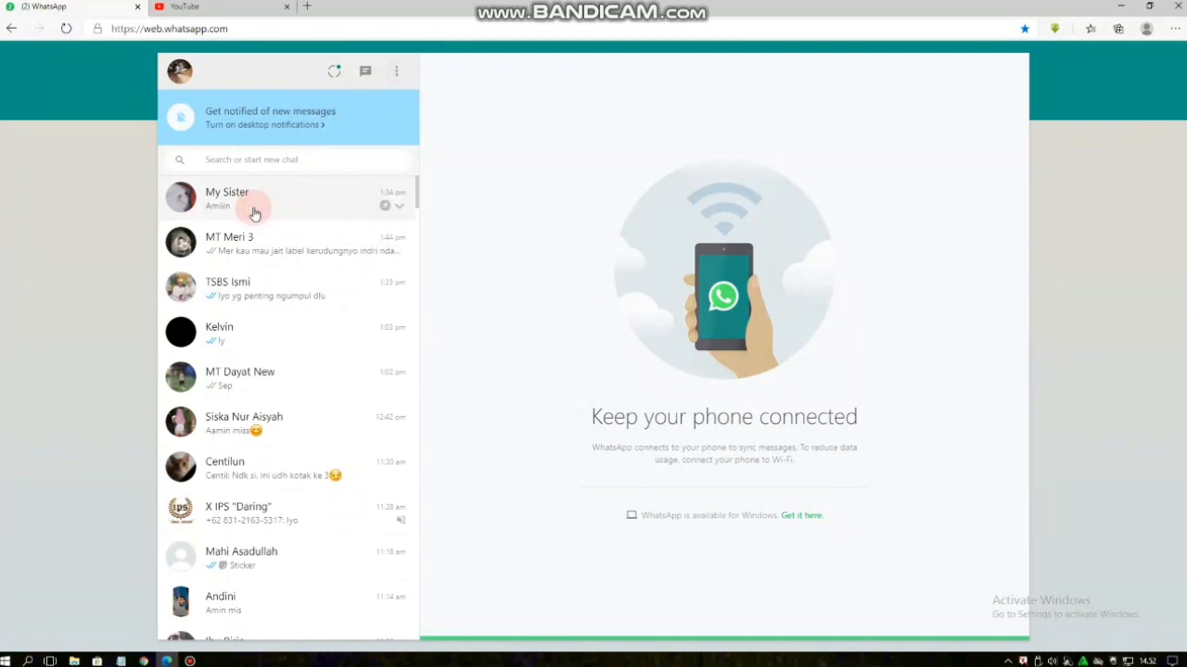
pyautogui.moveTo(400, 382)
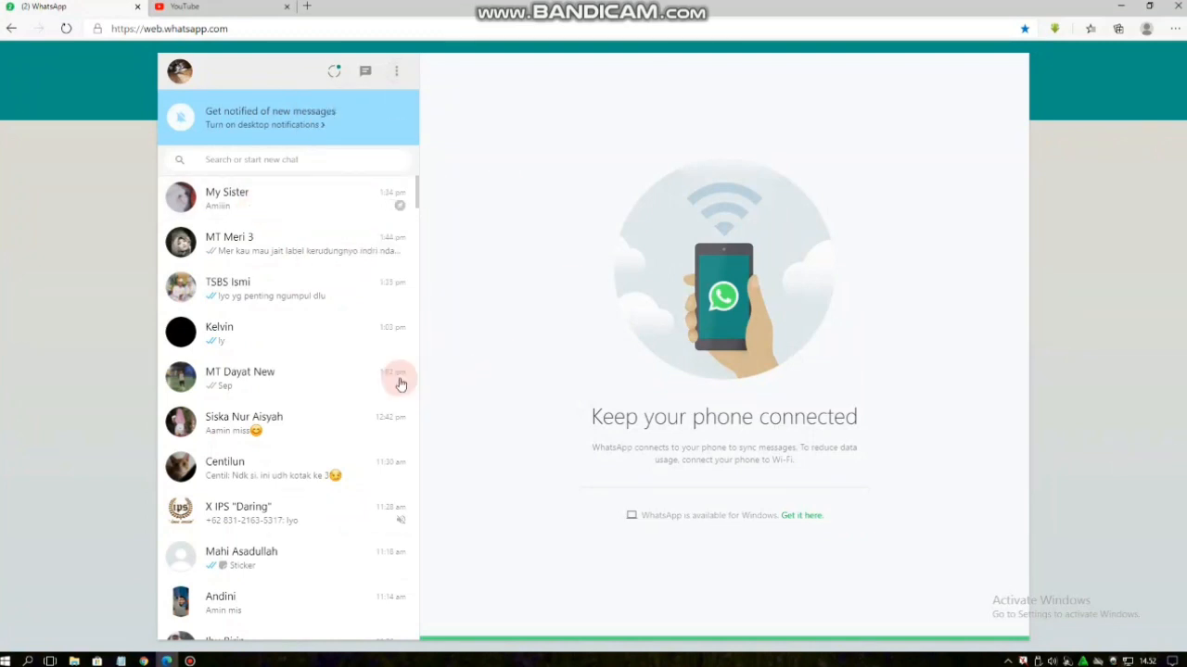
pyautogui.click(396, 70)
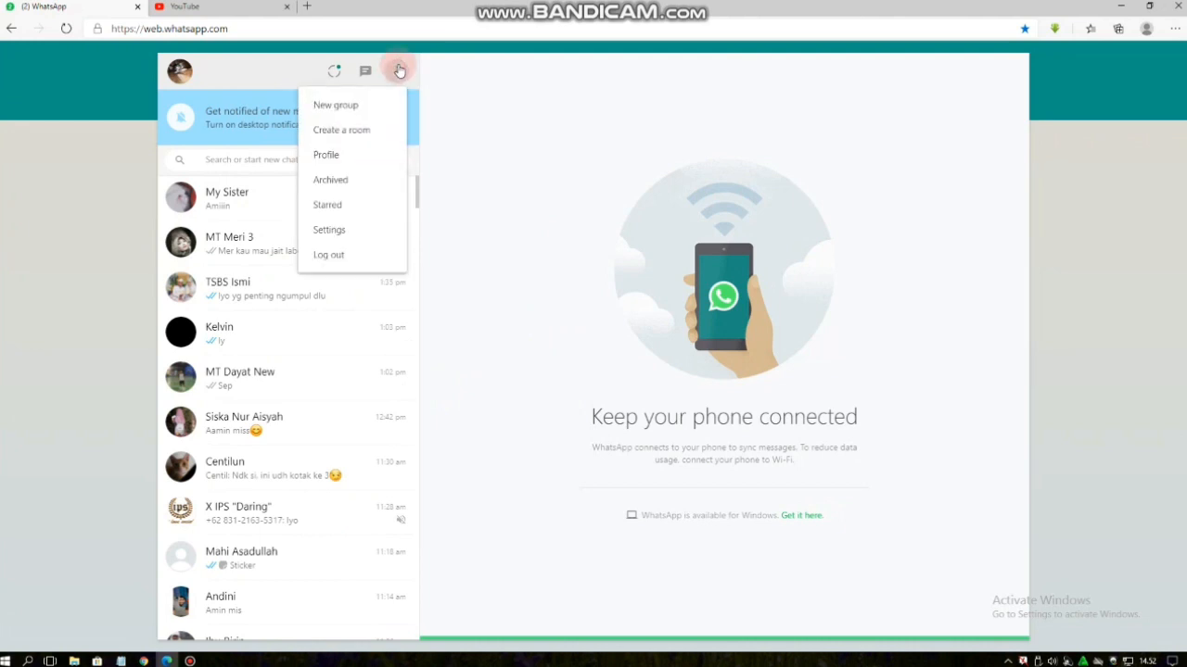
pyautogui.click(371, 195)
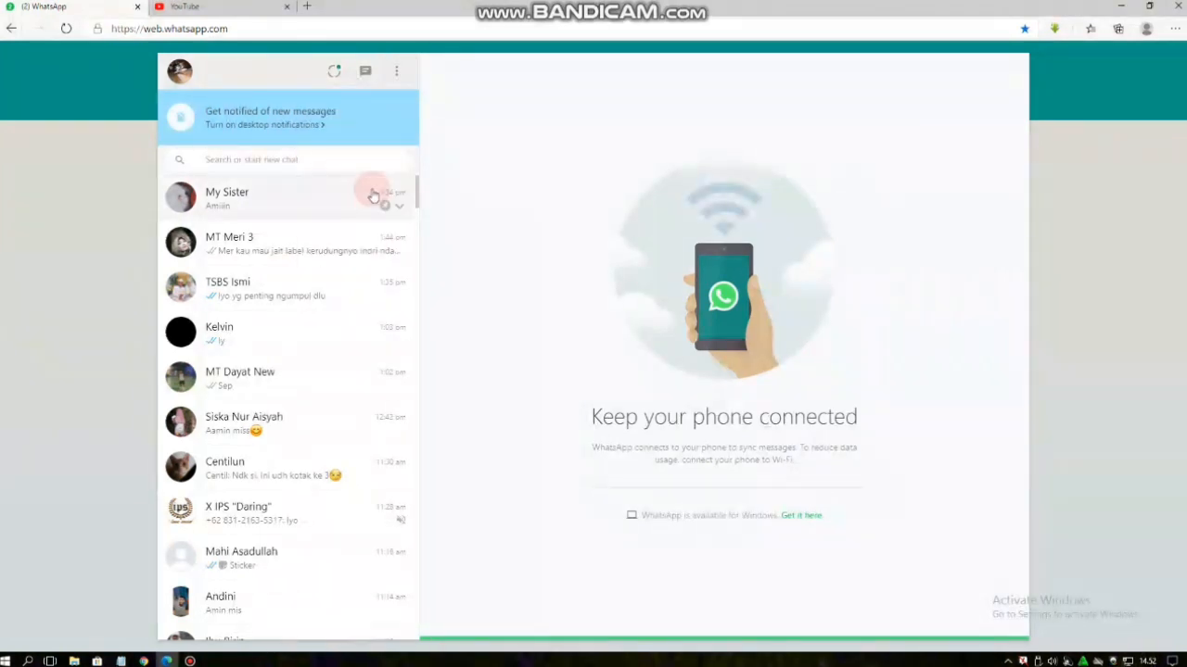
pyautogui.click(259, 199)
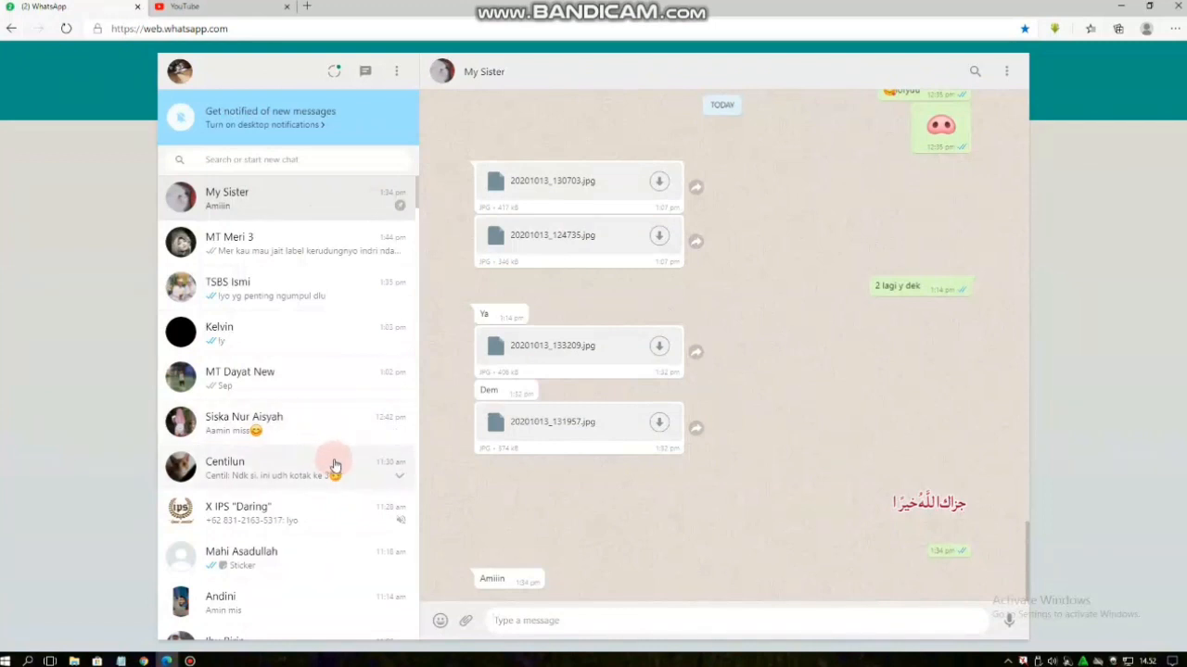
pyautogui.moveTo(324, 498)
pyautogui.write('zay')
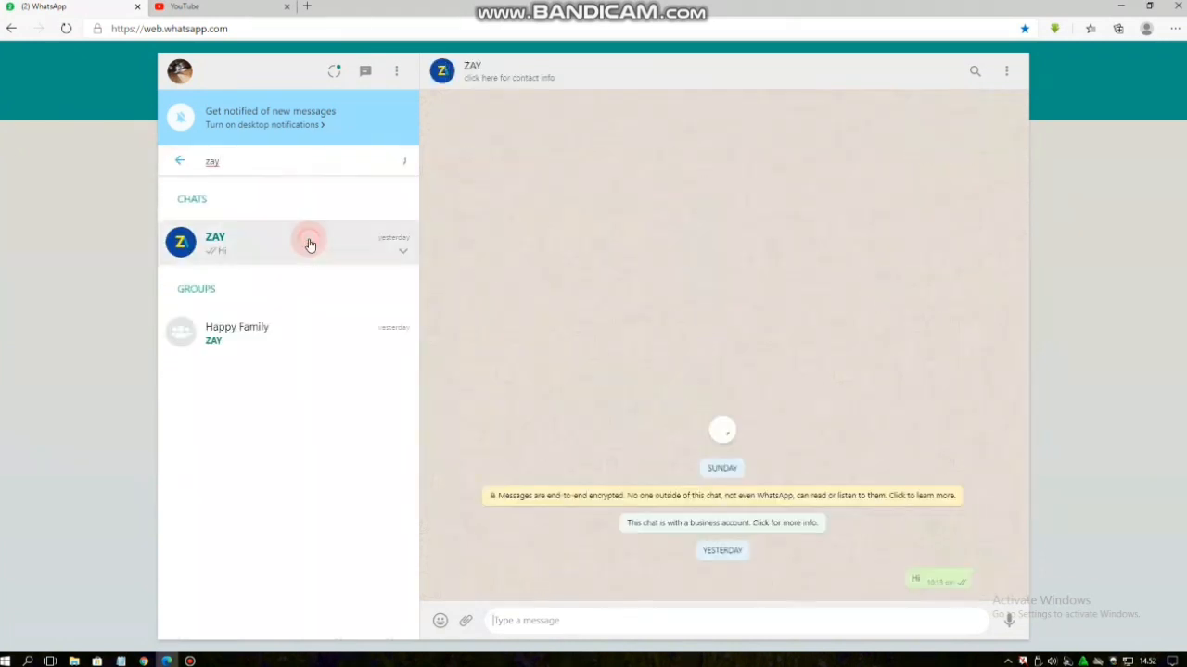
# - Open the ZAY chat from the 'zay' search results and view its video full-screen
pyautogui.click(310, 243)
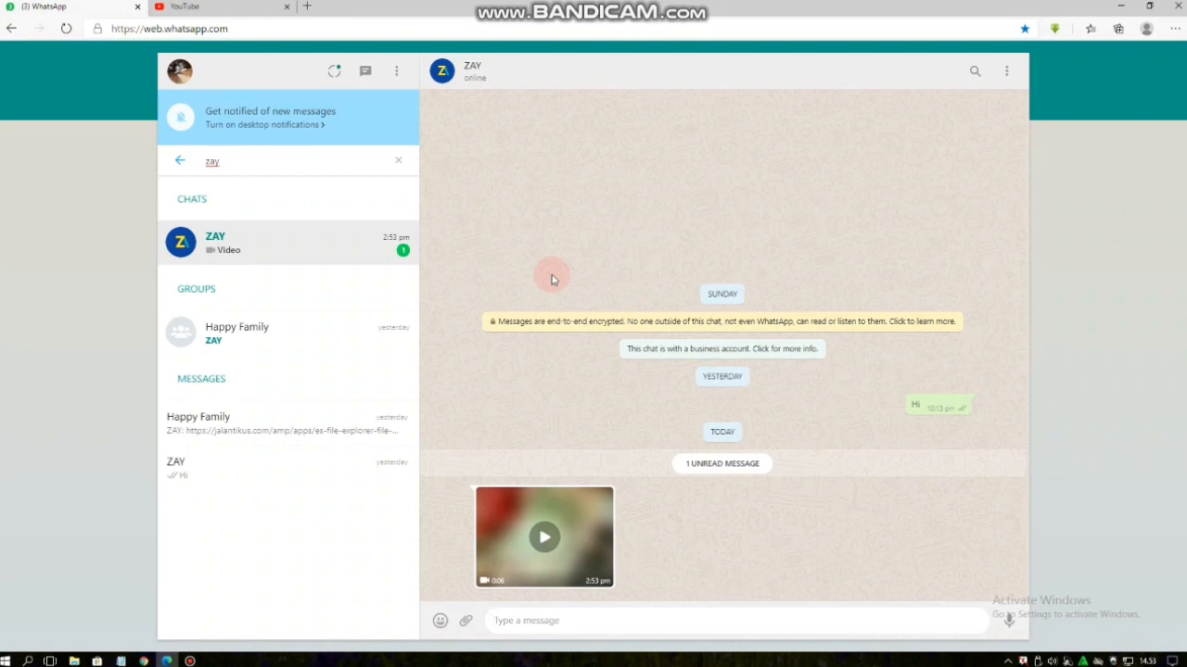
pyautogui.moveTo(545, 538)
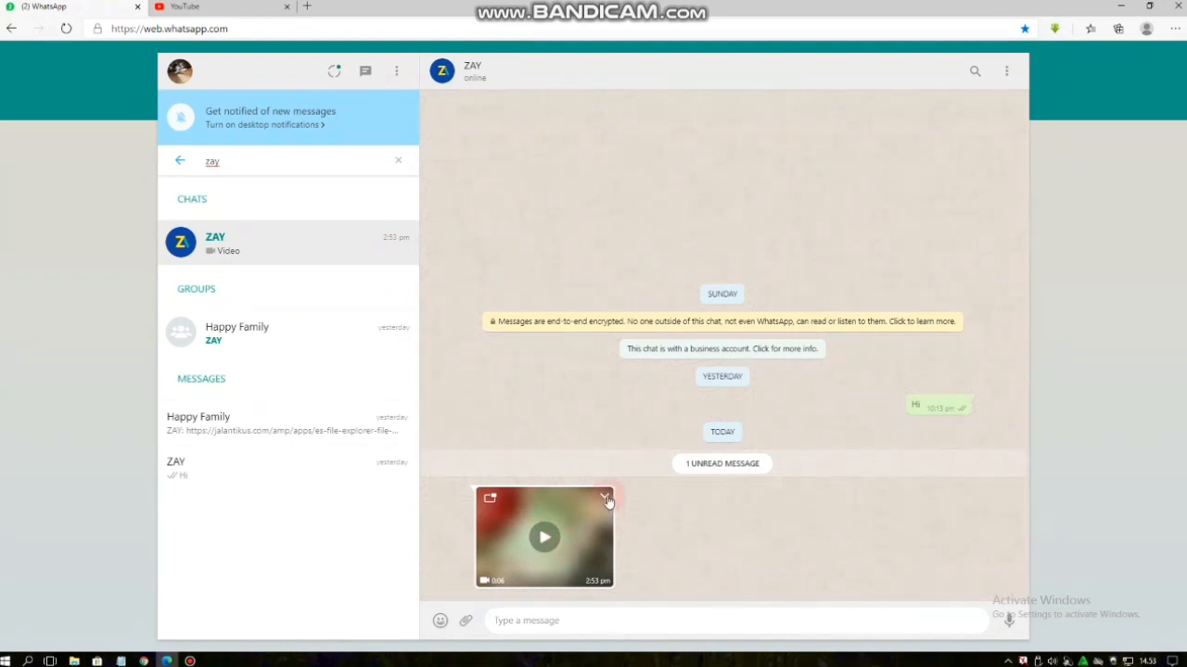
pyautogui.click(545, 537)
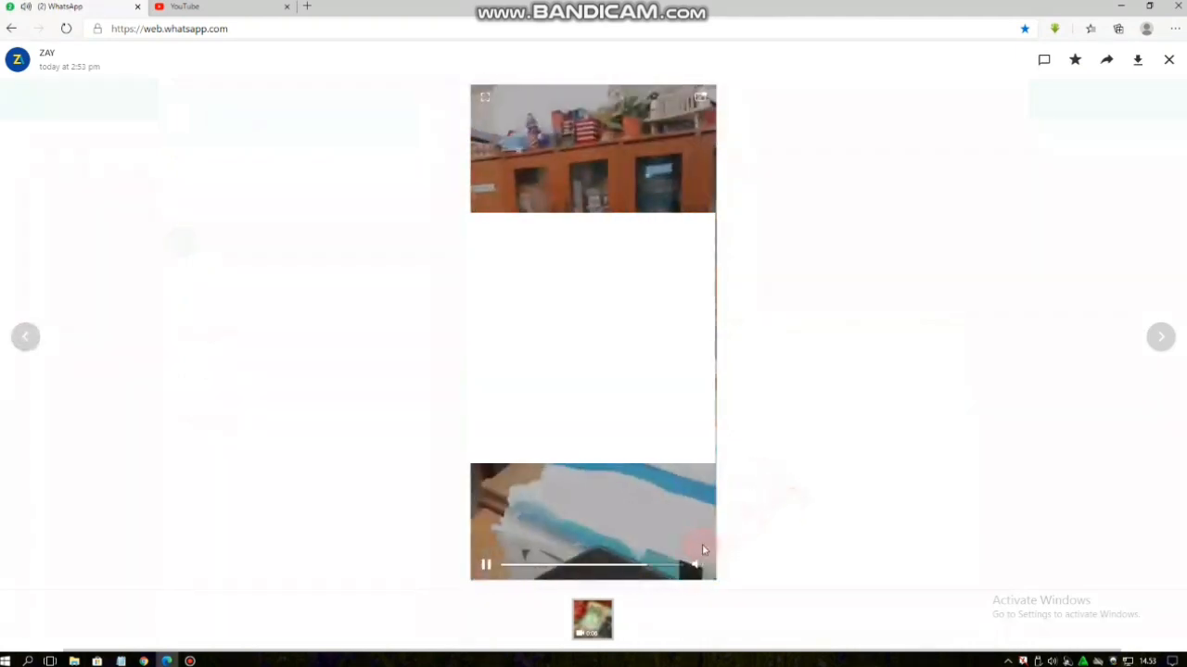
# - Download ZAY's video as an mp4 via Edge, then close the media viewer
pyautogui.click(484, 565)
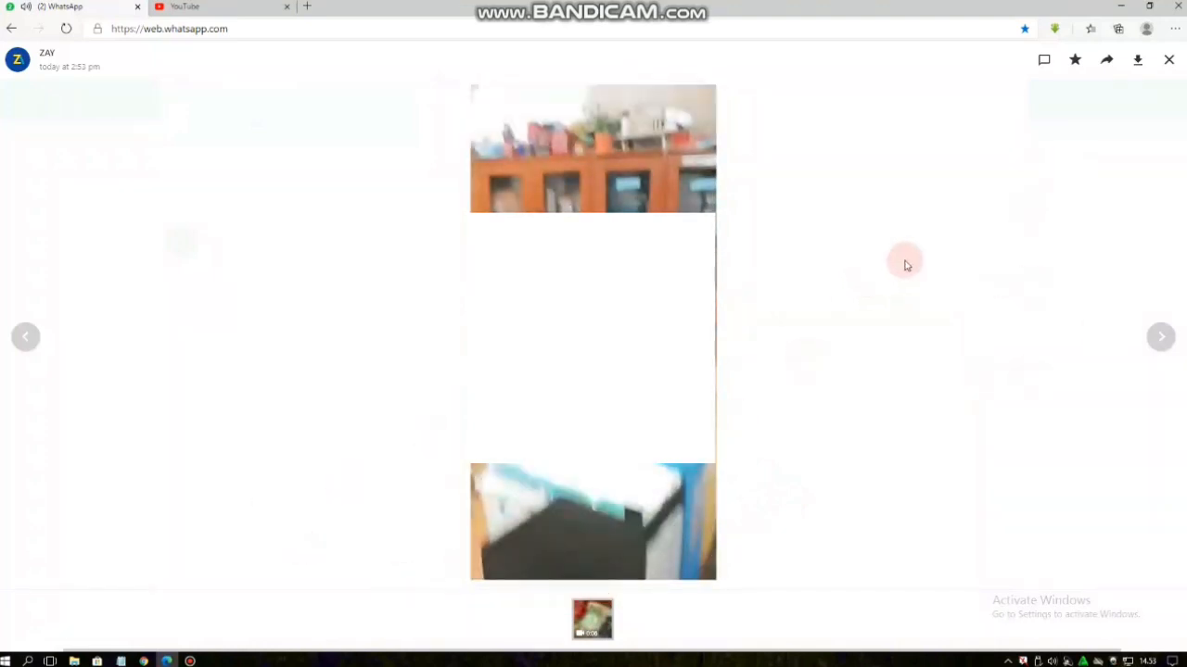
pyautogui.moveTo(1046, 59)
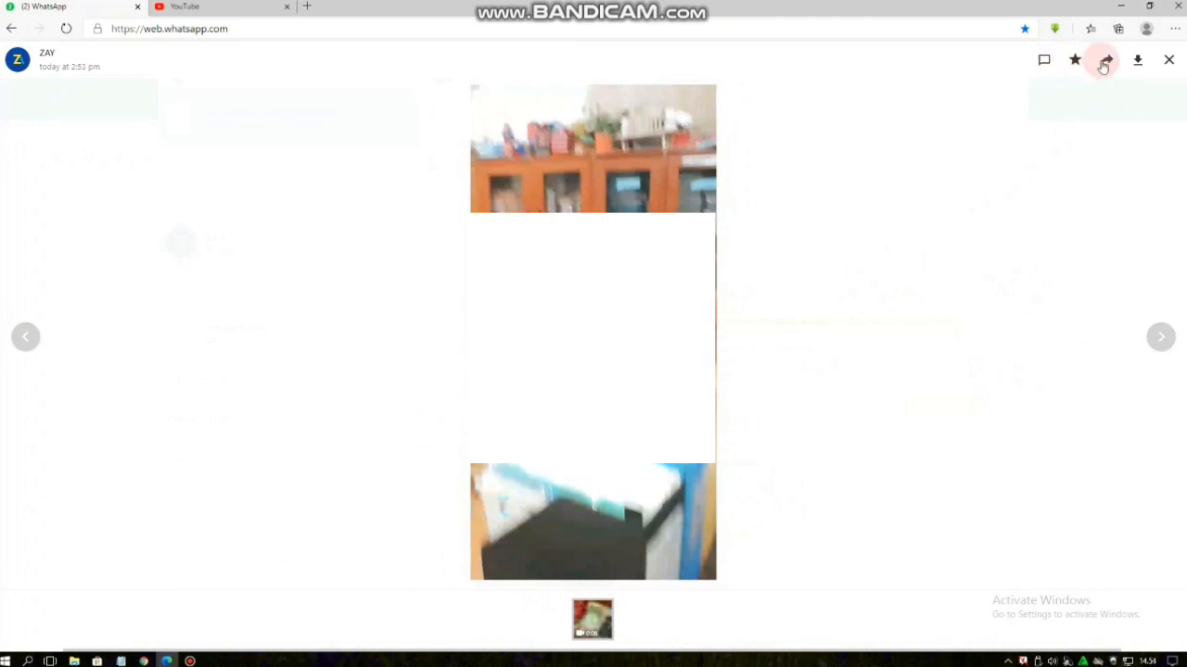
pyautogui.moveTo(1136, 60)
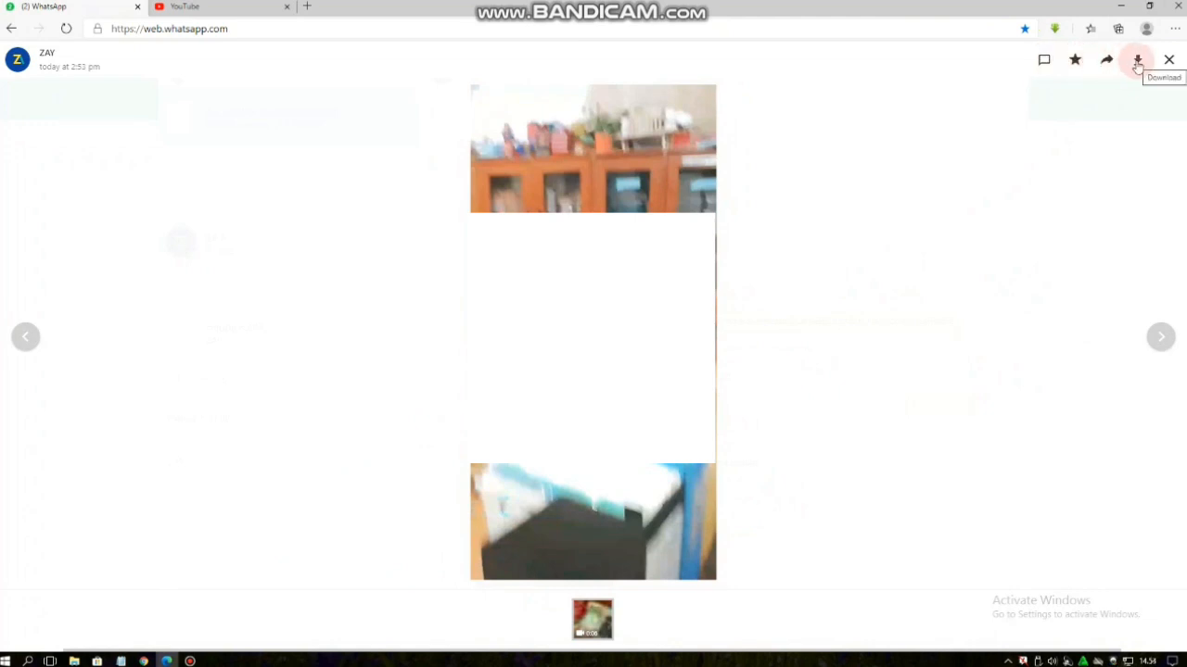
pyautogui.click(1136, 59)
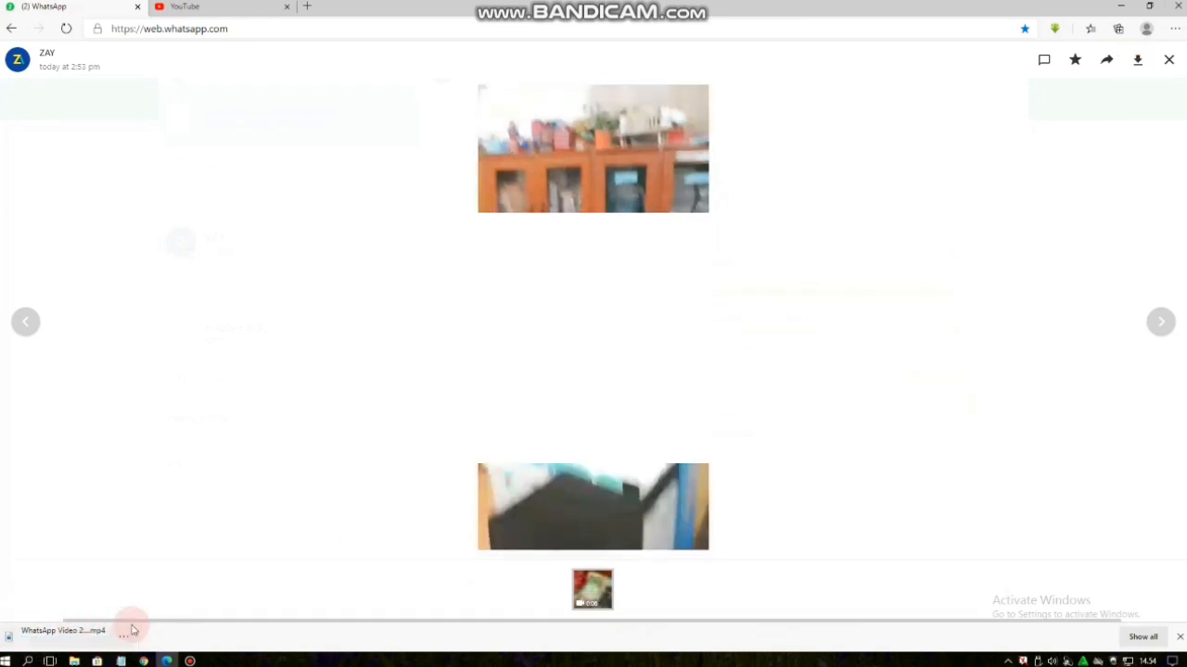
pyautogui.click(129, 630)
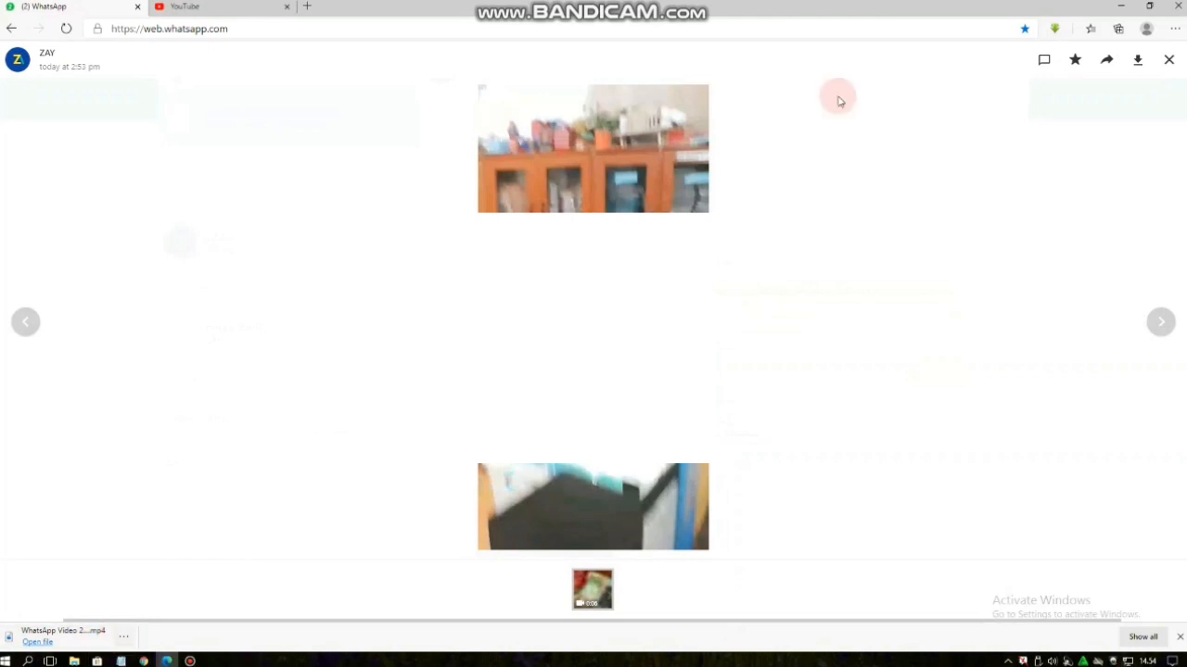
pyautogui.click(1168, 60)
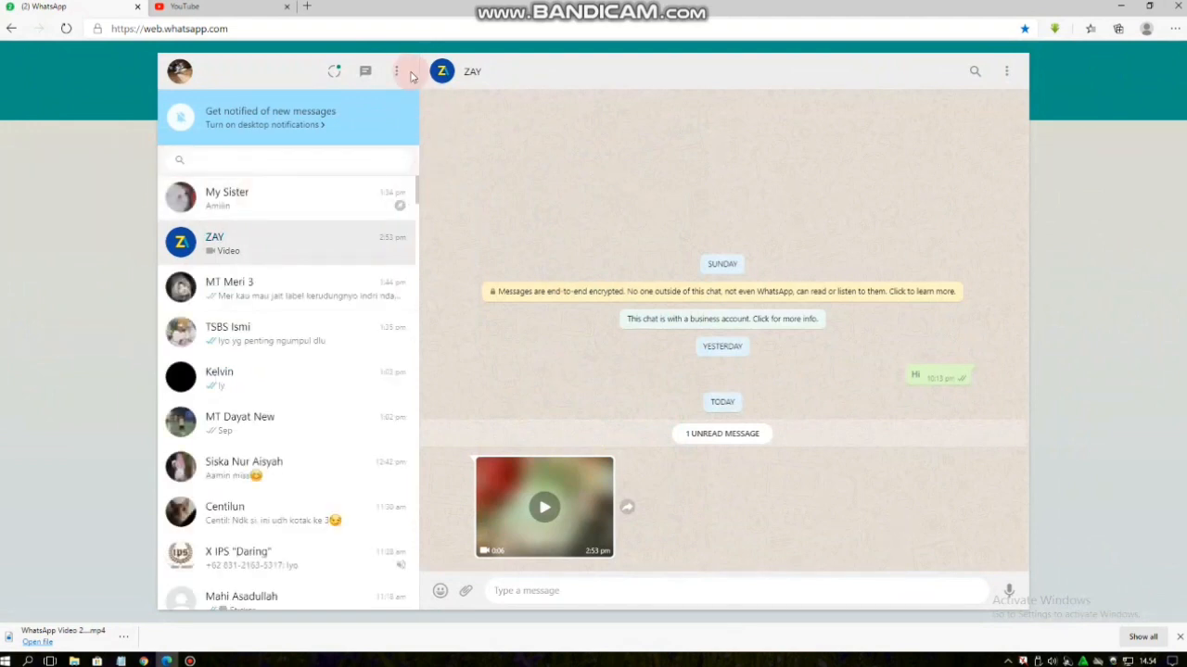
# - Open the three-dot options menu above the WhatsApp Web chat list
pyautogui.click(399, 71)
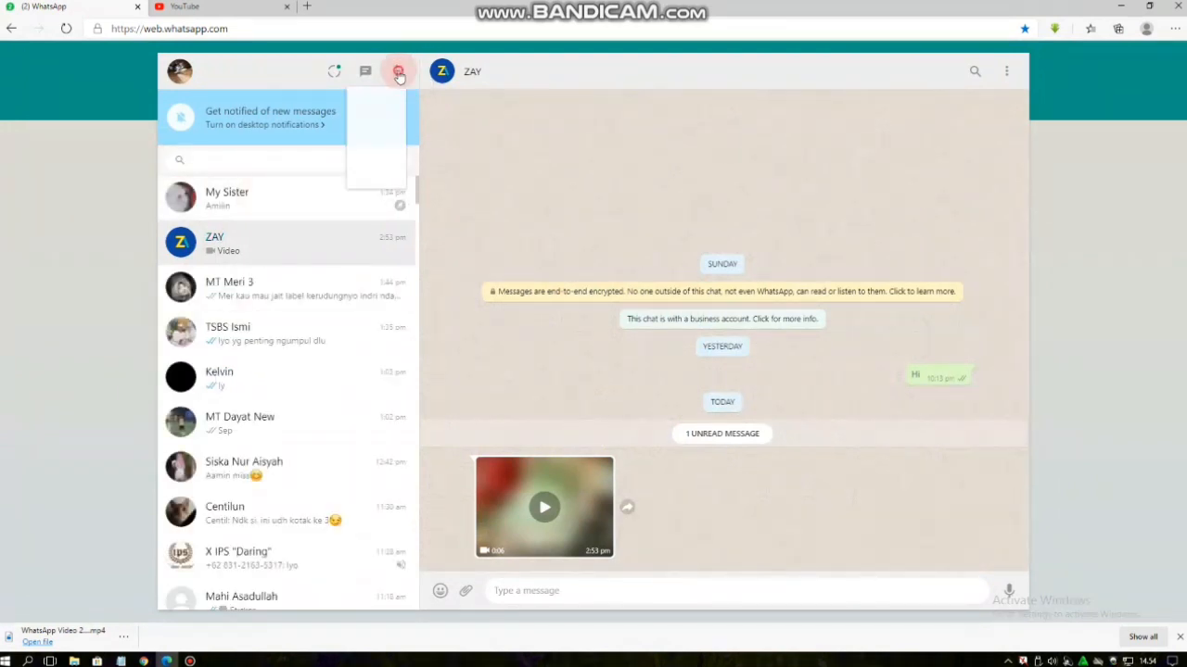
pyautogui.click(396, 71)
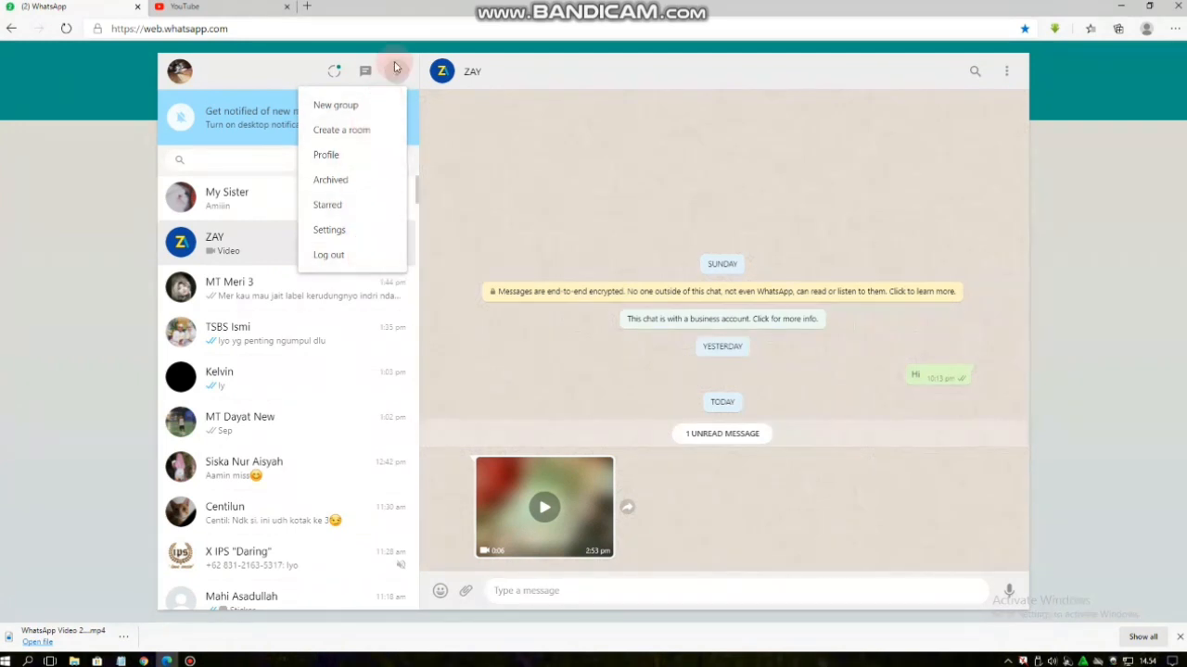
pyautogui.click(510, 134)
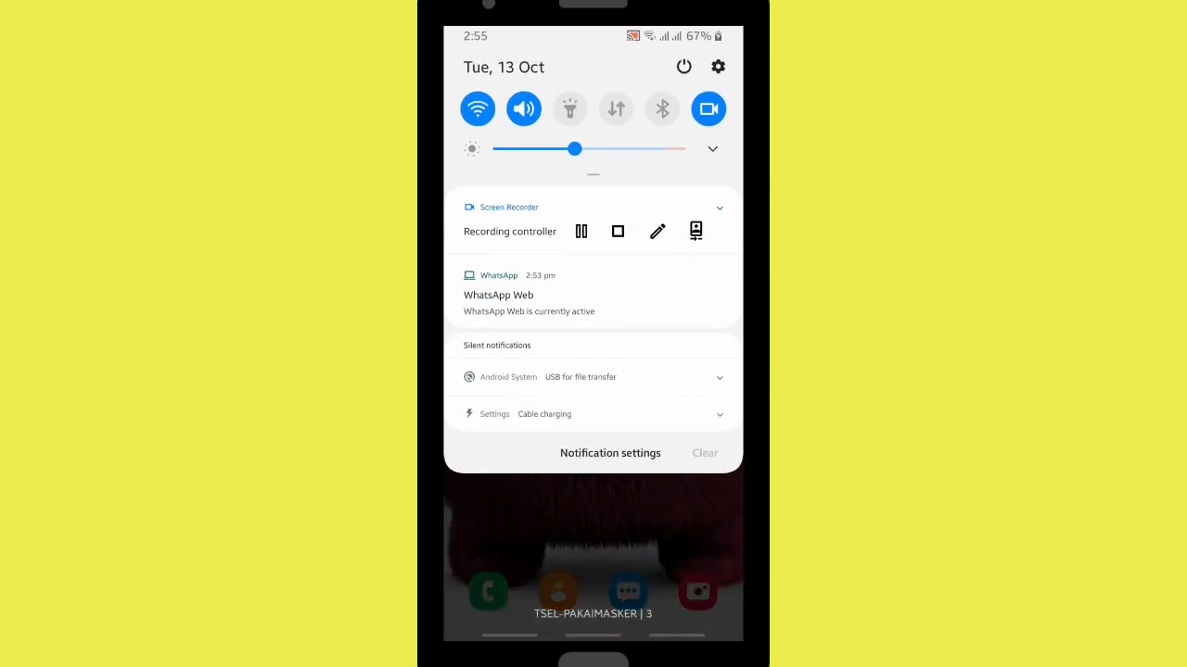
# - From the WhatsApp Web notification, log out from all devices and return to Chats
pyautogui.click(528, 293)
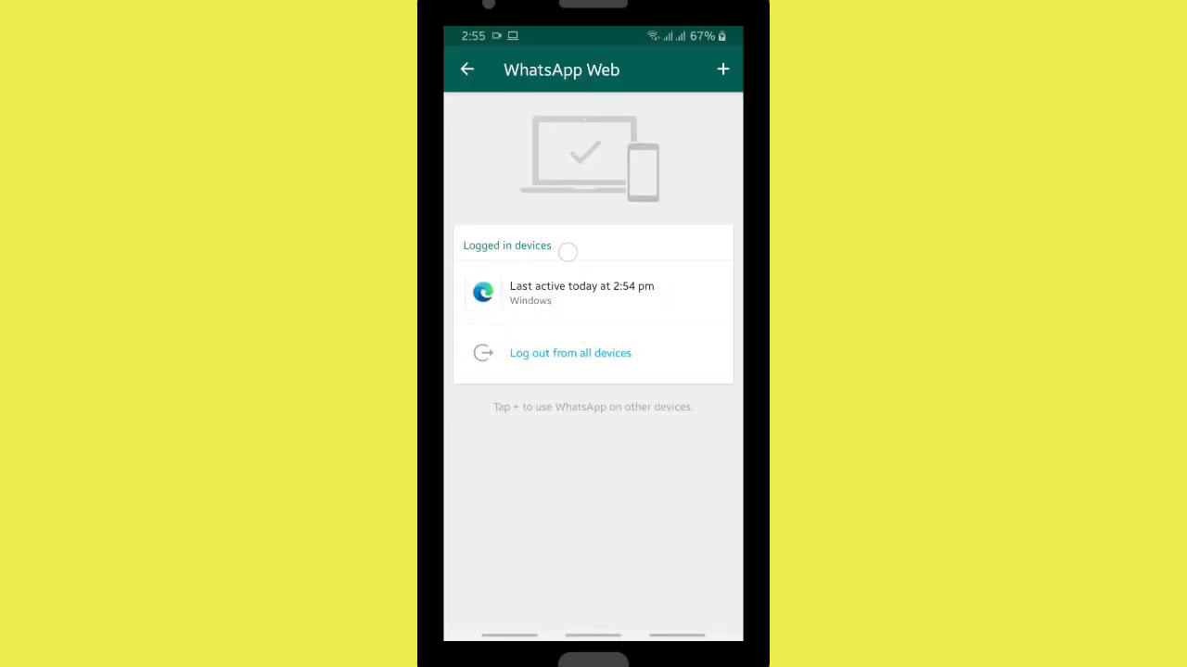
pyautogui.click(570, 353)
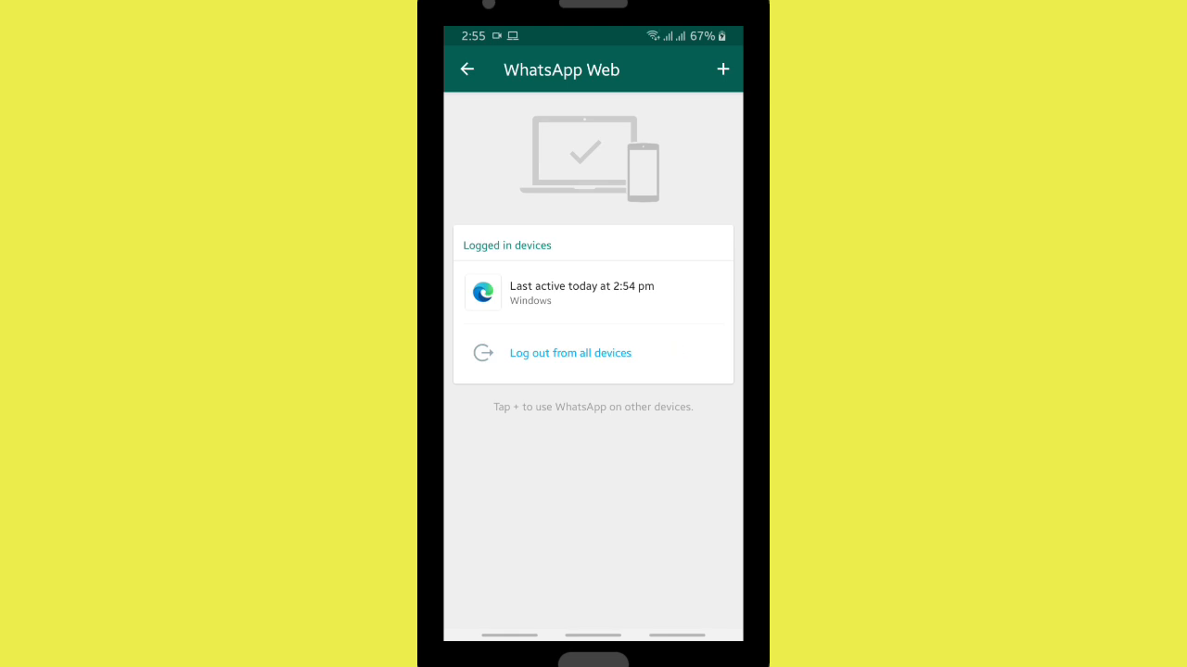
pyautogui.click(569, 353)
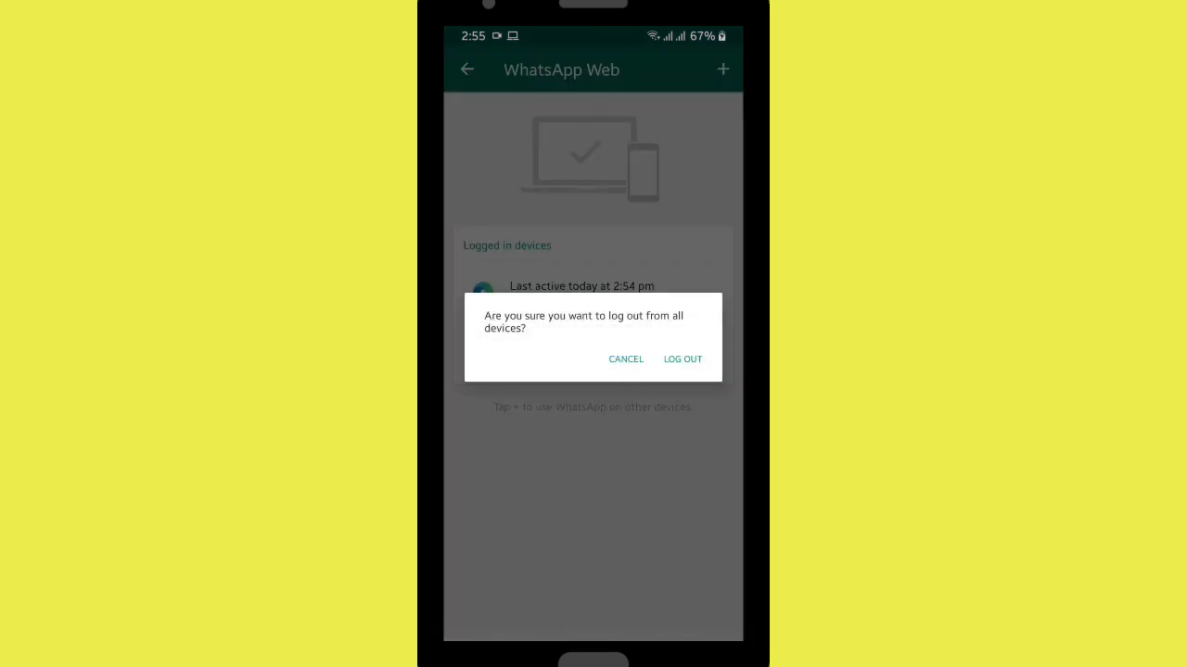
pyautogui.click(682, 358)
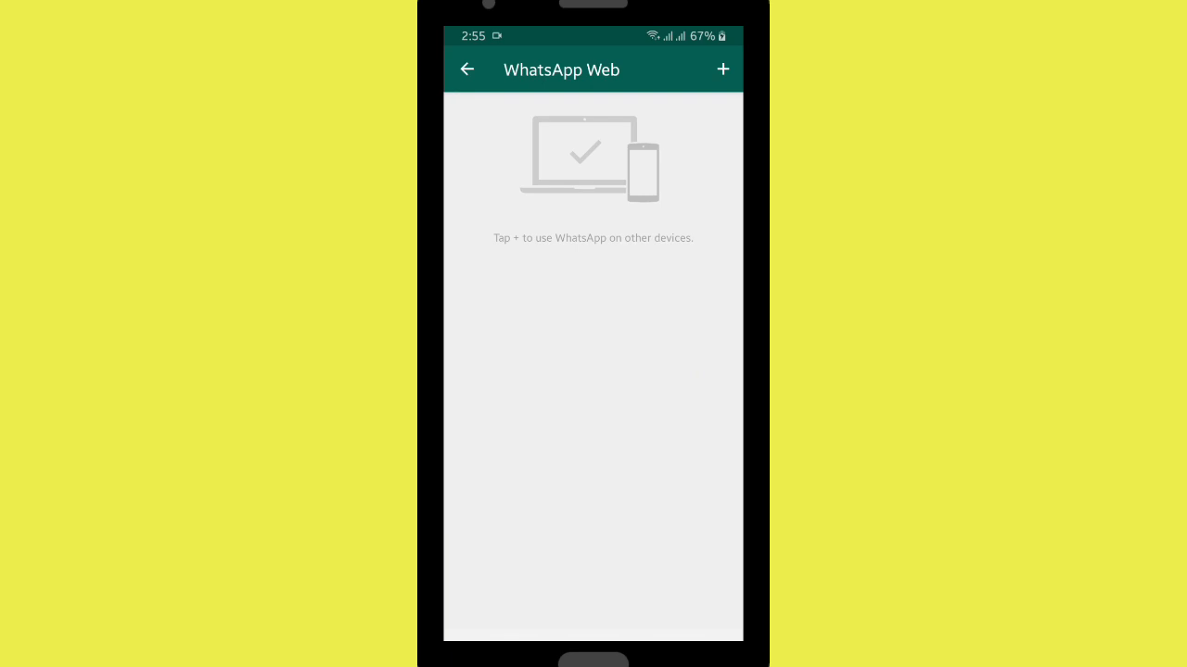
pyautogui.click(722, 69)
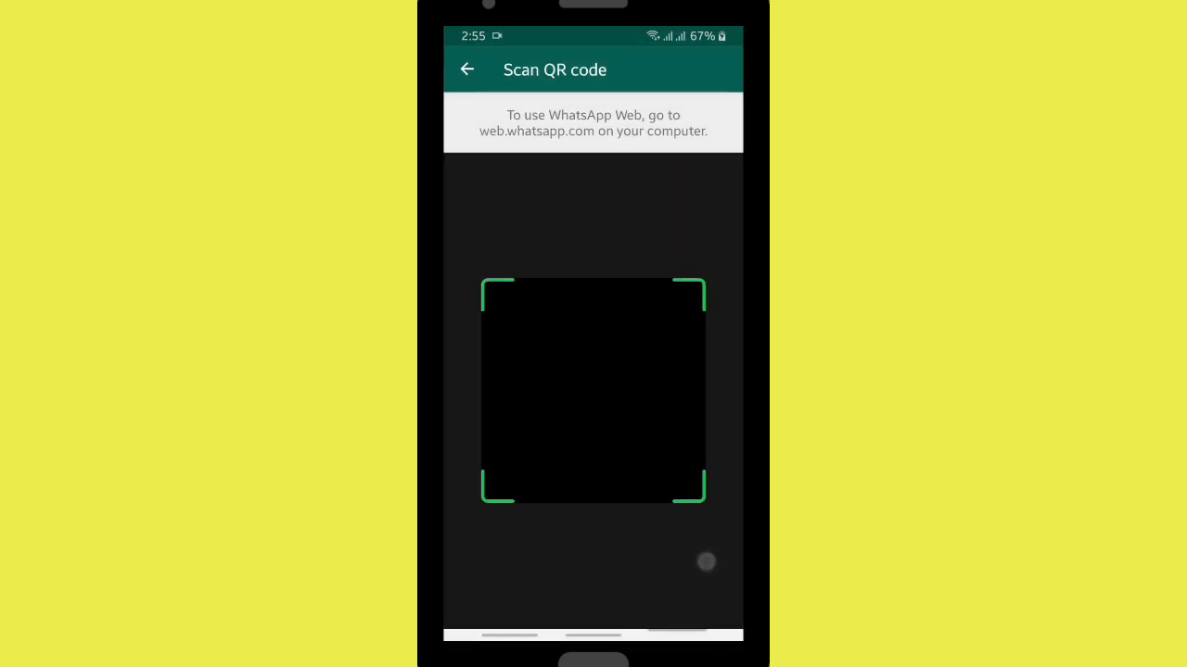
pyautogui.click(467, 70)
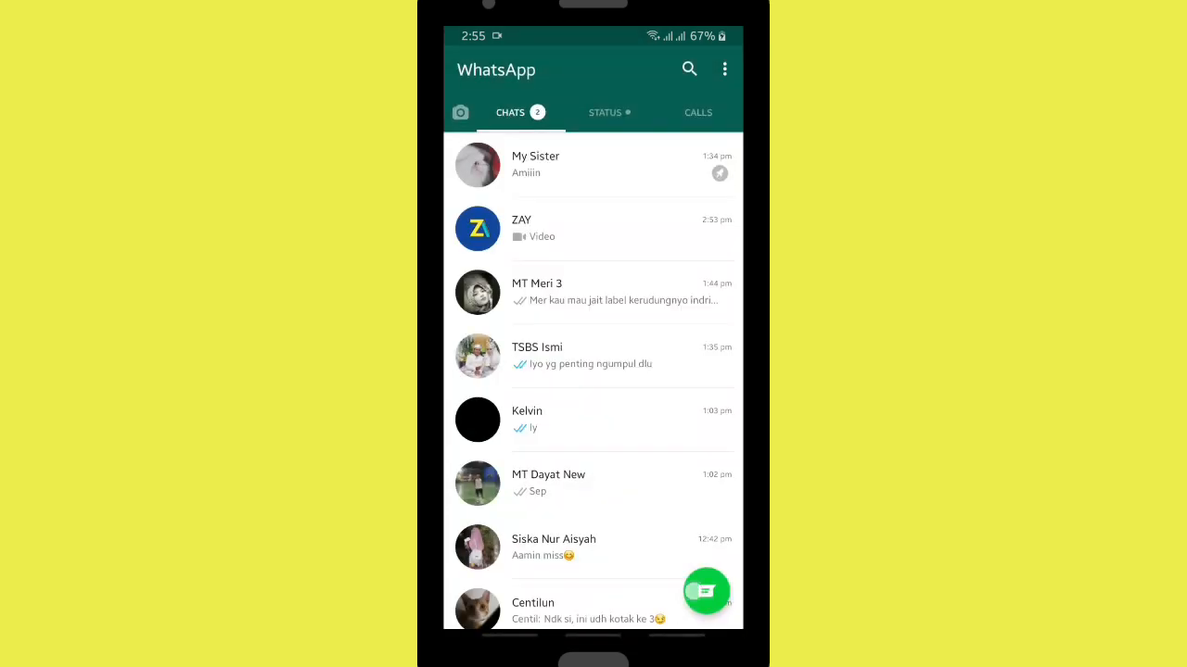